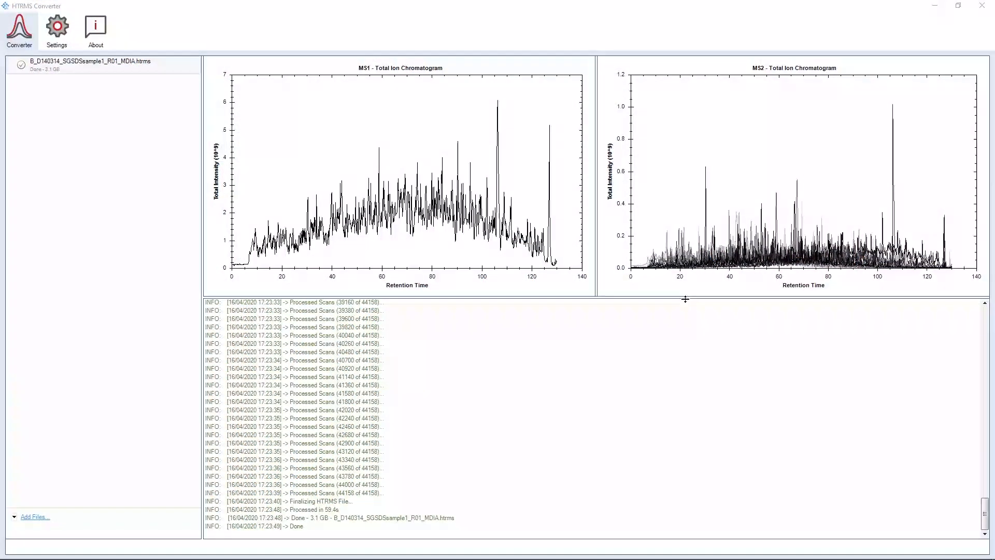
mouse_move(98, 375)
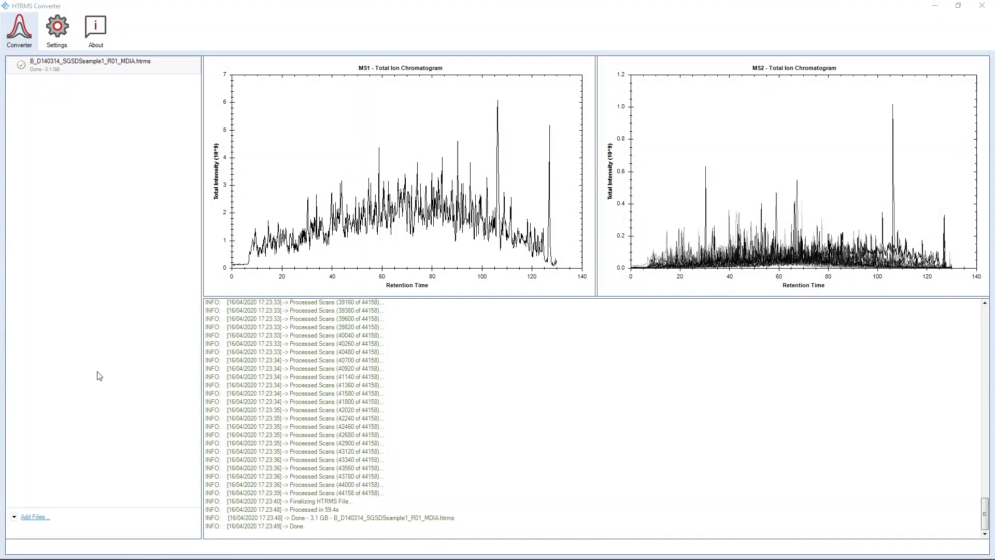
Step: Add the R01, R02 and R03 MDIA raw files from F:\Demo\Single for conversion
click(34, 516)
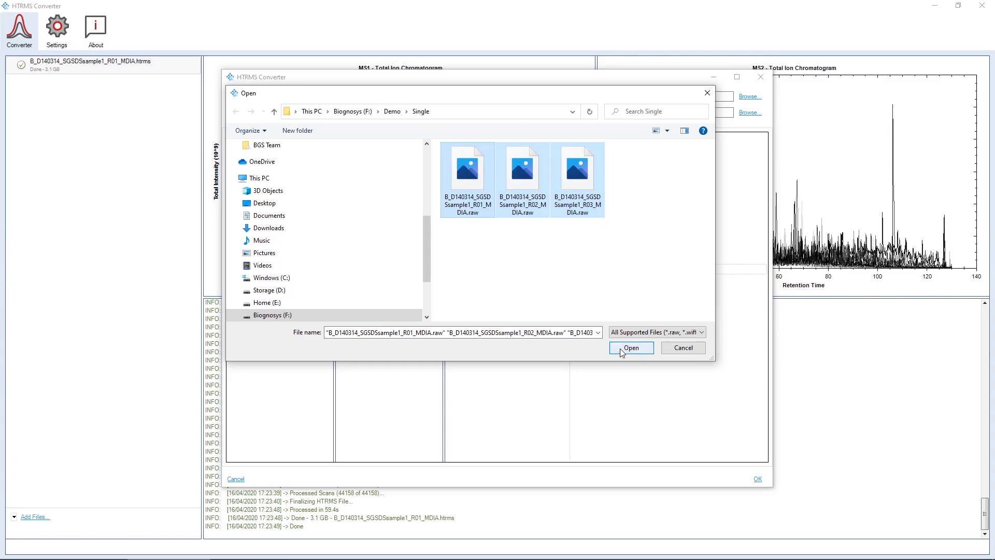
click(631, 348)
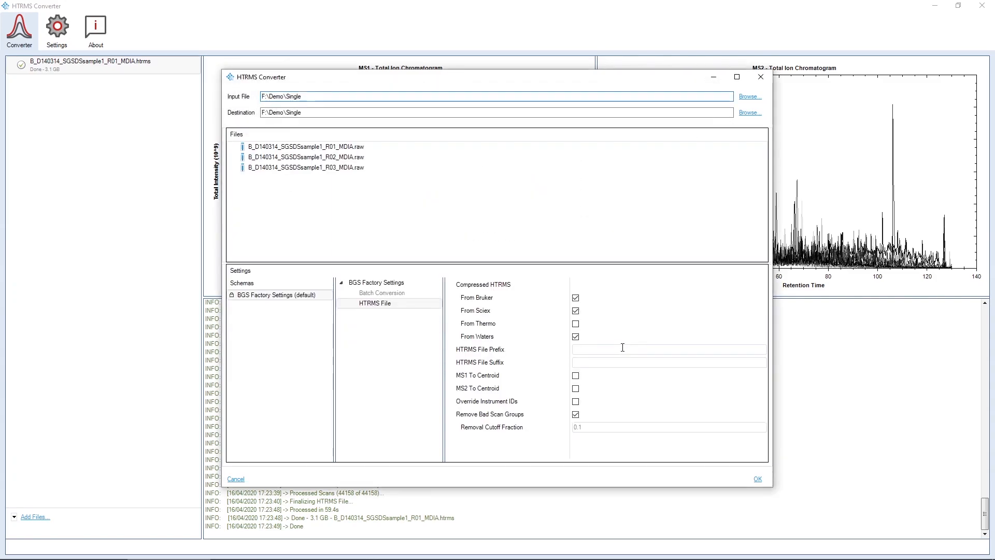
mouse_move(538, 361)
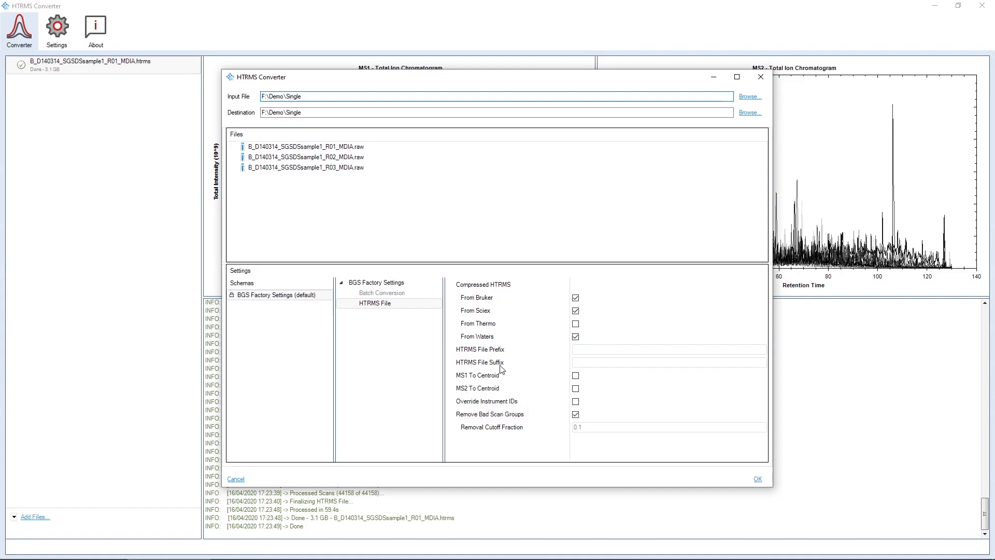
Step: Enable MS1 and MS2 centroiding and queue the three raw files for conversion
click(575, 376)
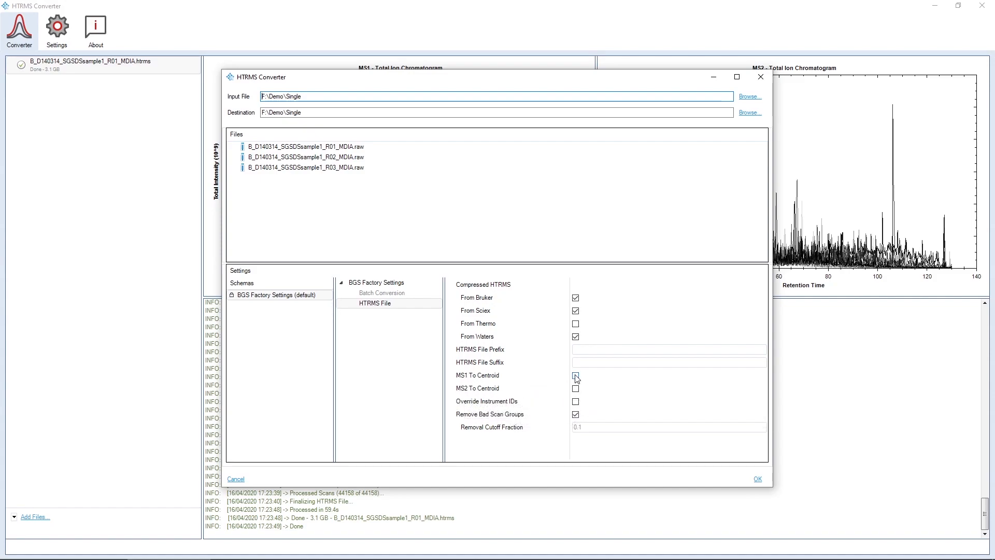
click(575, 375)
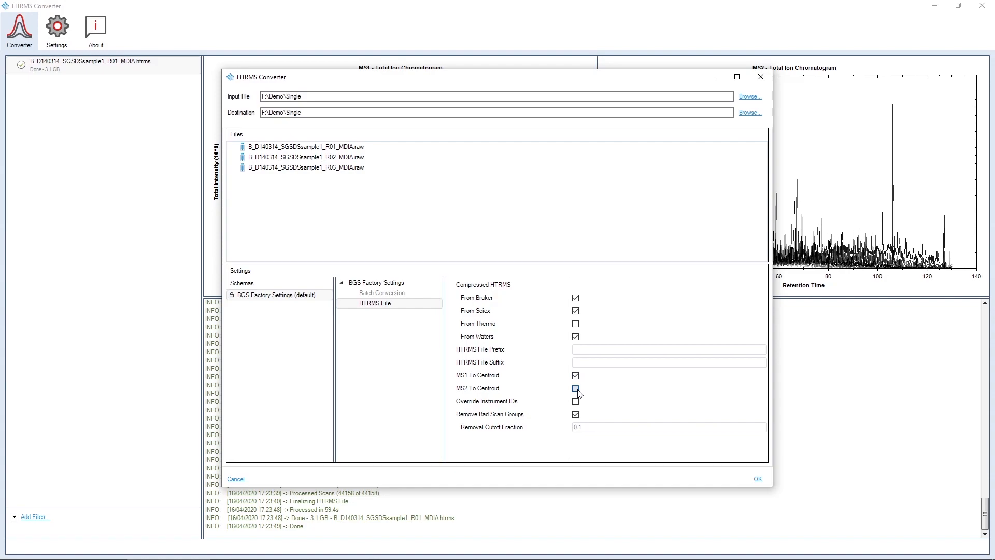
click(575, 388)
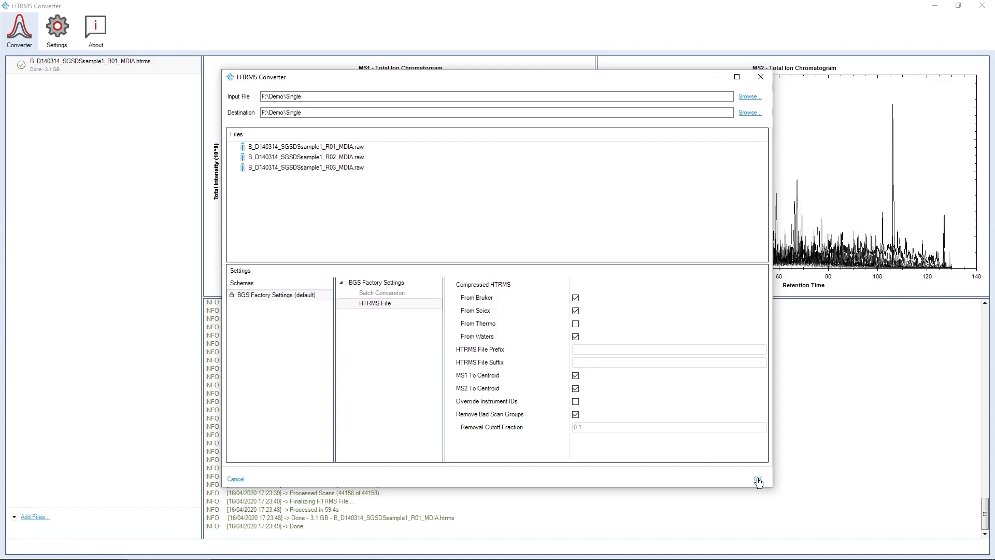
click(759, 479)
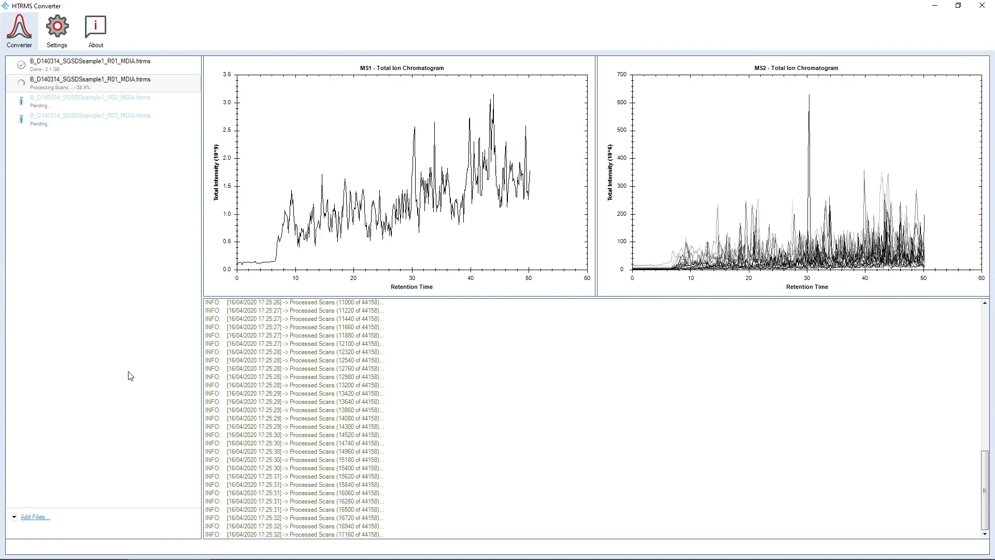
mouse_move(26, 497)
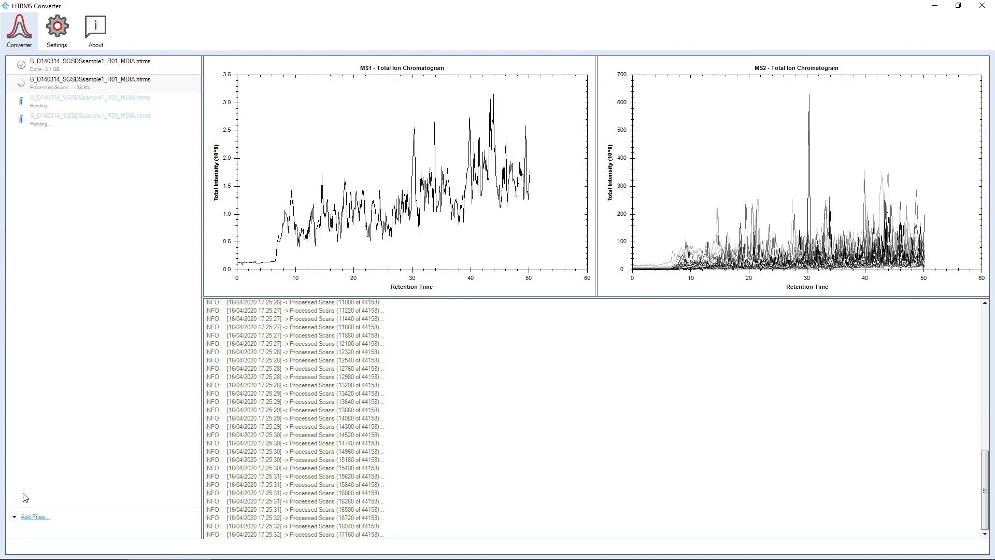
Step: Choose to add a whole folder from the Add Files menu
click(34, 517)
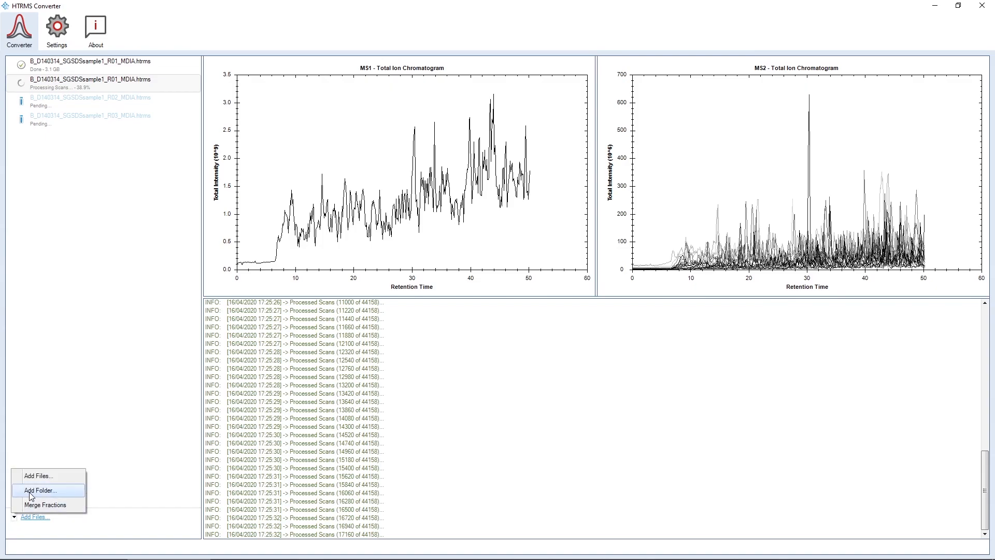
click(39, 490)
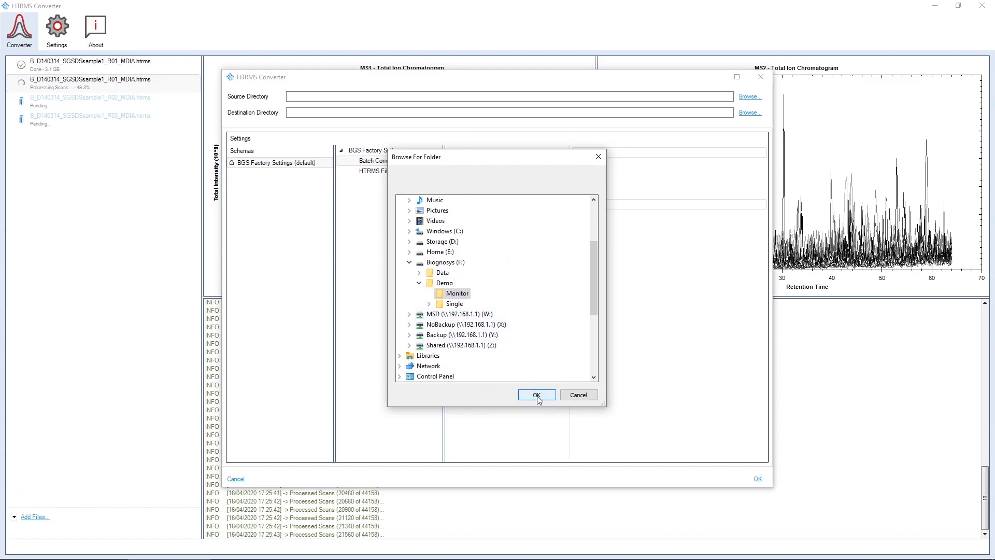
Step: Confirm F:\Demo\Monitor as the source and destination folder
click(535, 394)
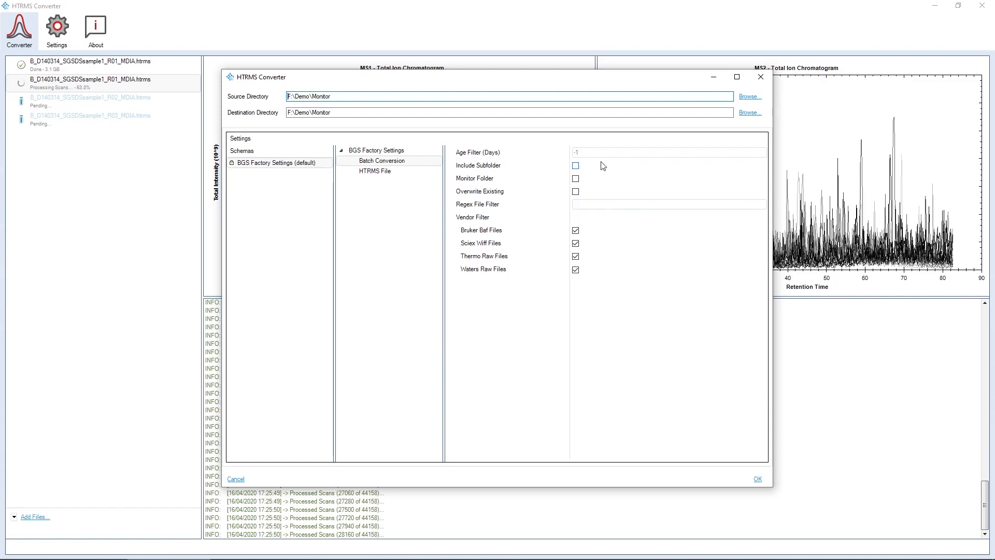
mouse_move(594, 166)
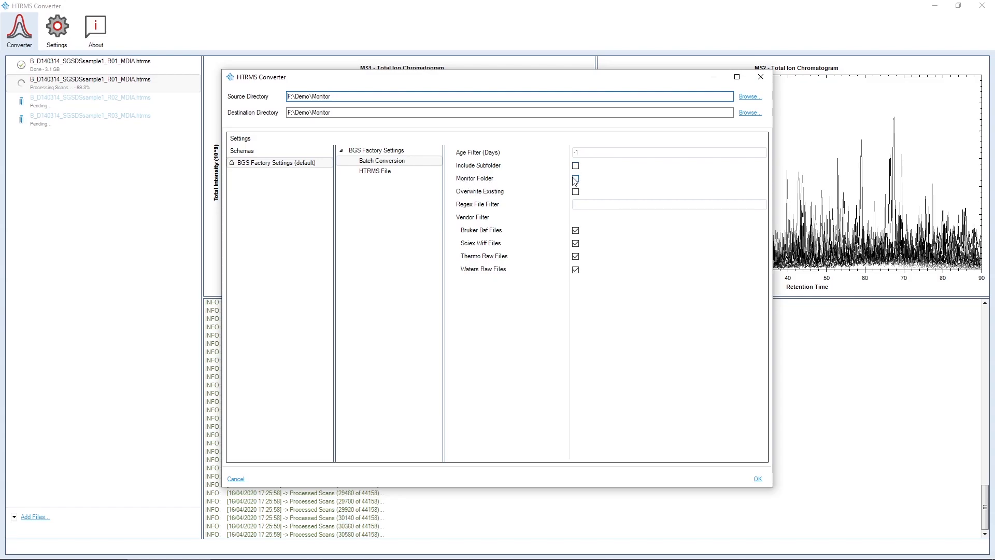
Step: Turn on Monitor Folder and Include Subfolder for the batch setup
click(574, 178)
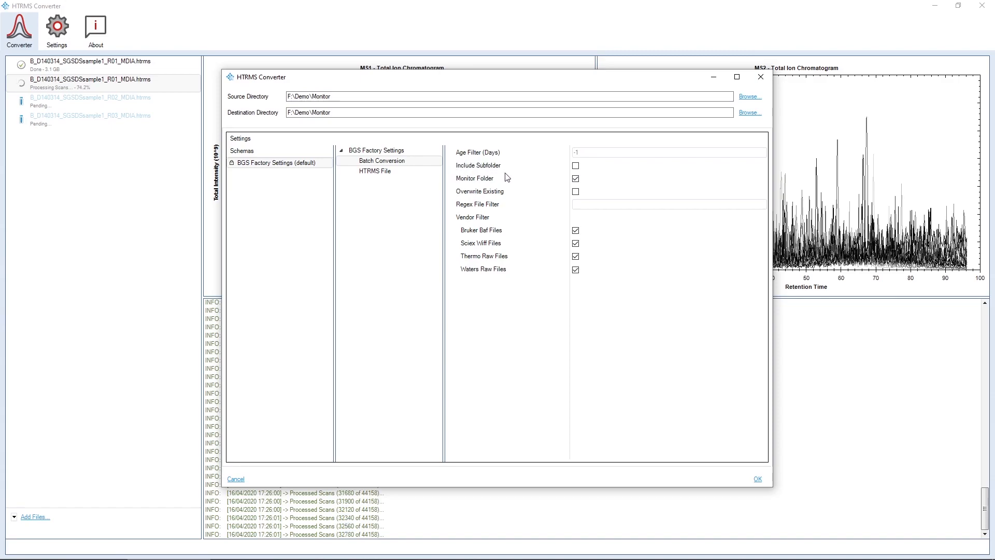
click(575, 166)
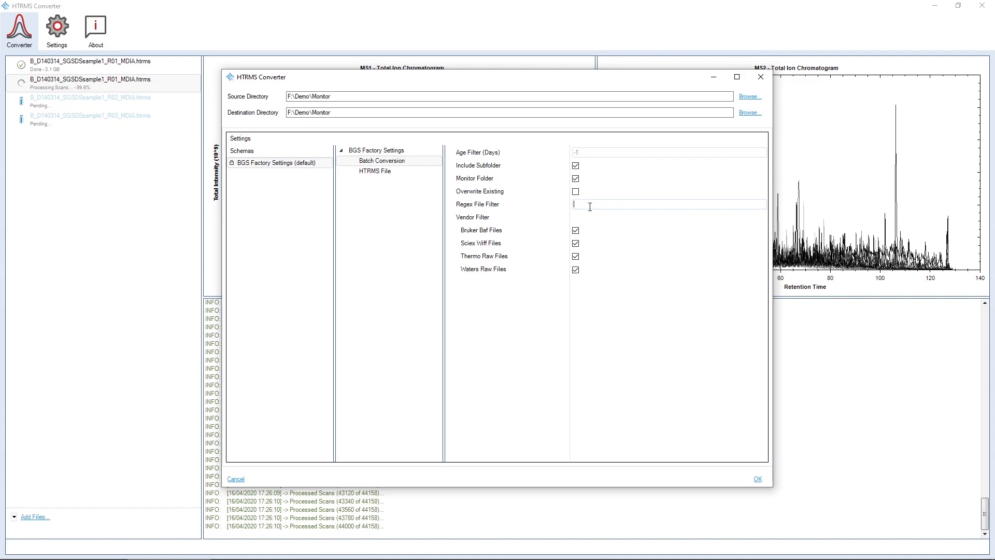
Step: Set the regex file filter to _MDIA_ and start monitoring the folder
text(_MDIA_)
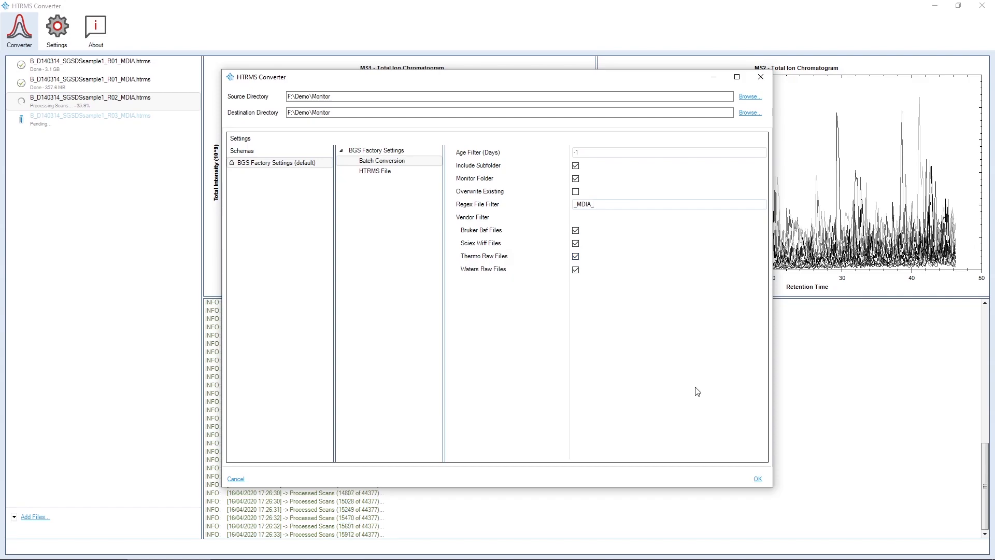
click(757, 478)
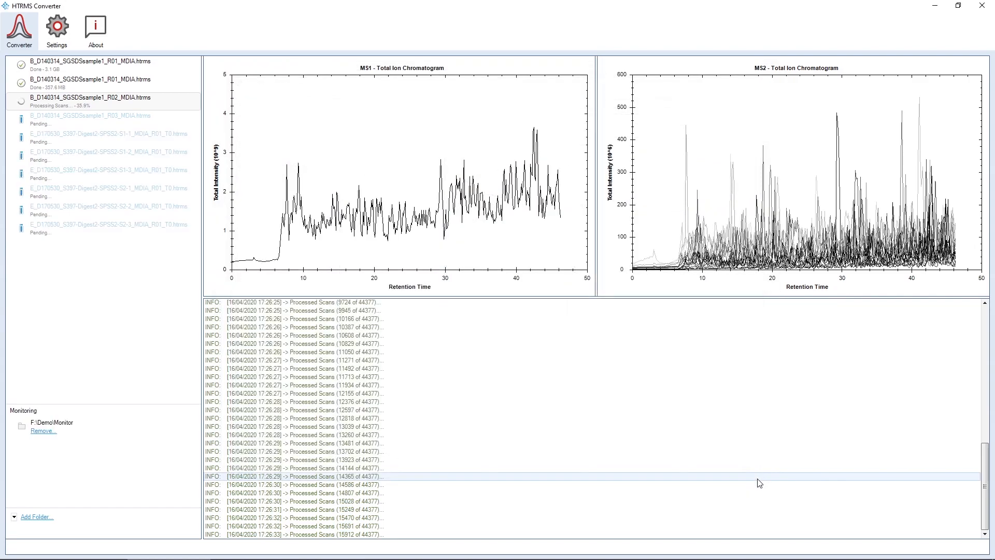